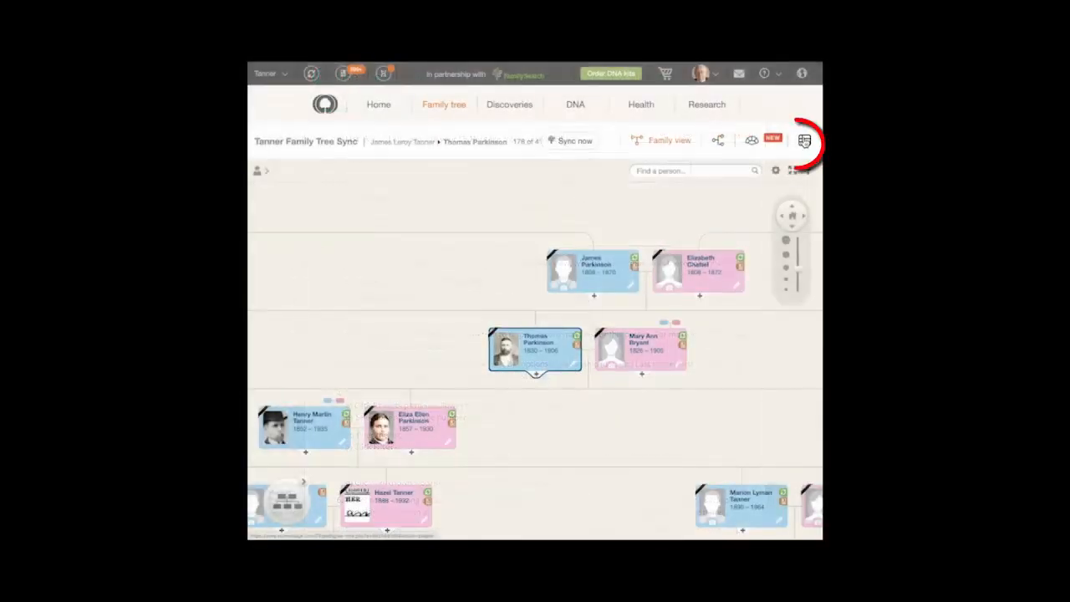
# - Switch the Tanner Family Tree Sync from the diagram to the people list view
pyautogui.click(803, 140)
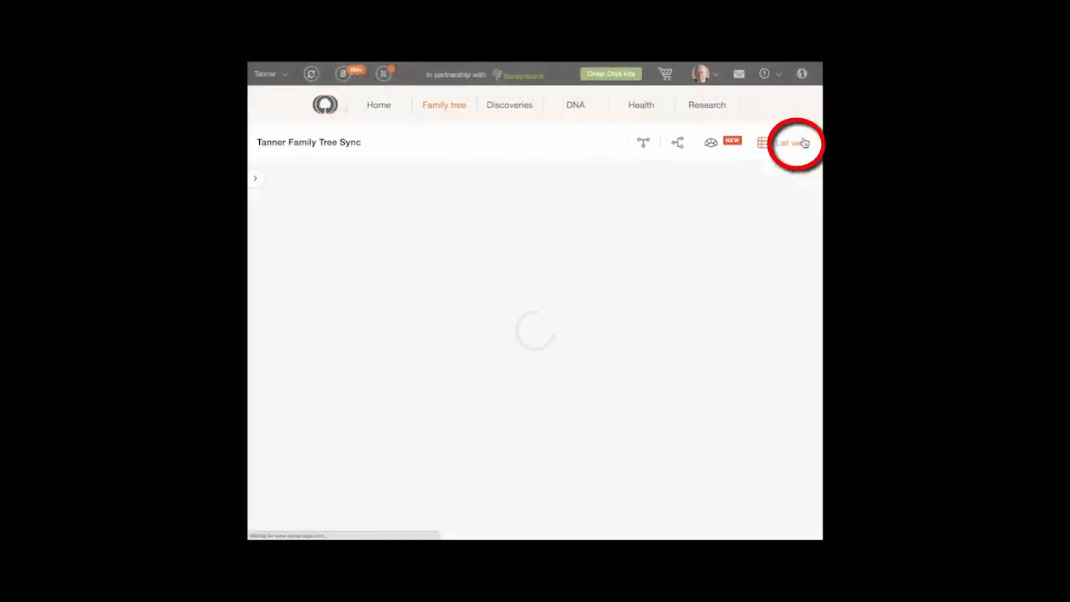
pyautogui.click(790, 142)
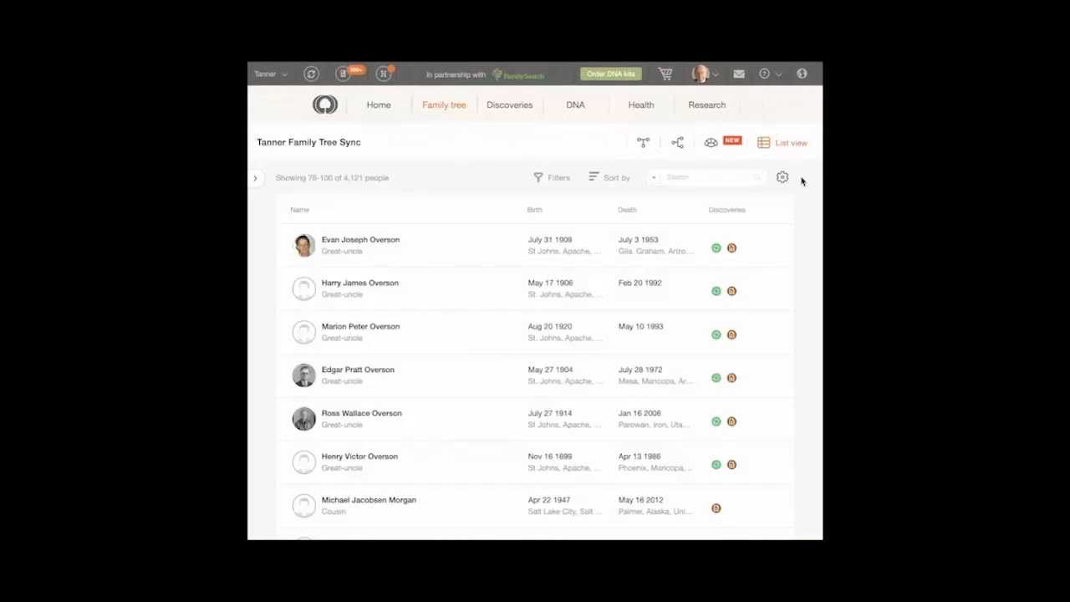
pyautogui.moveTo(798, 177)
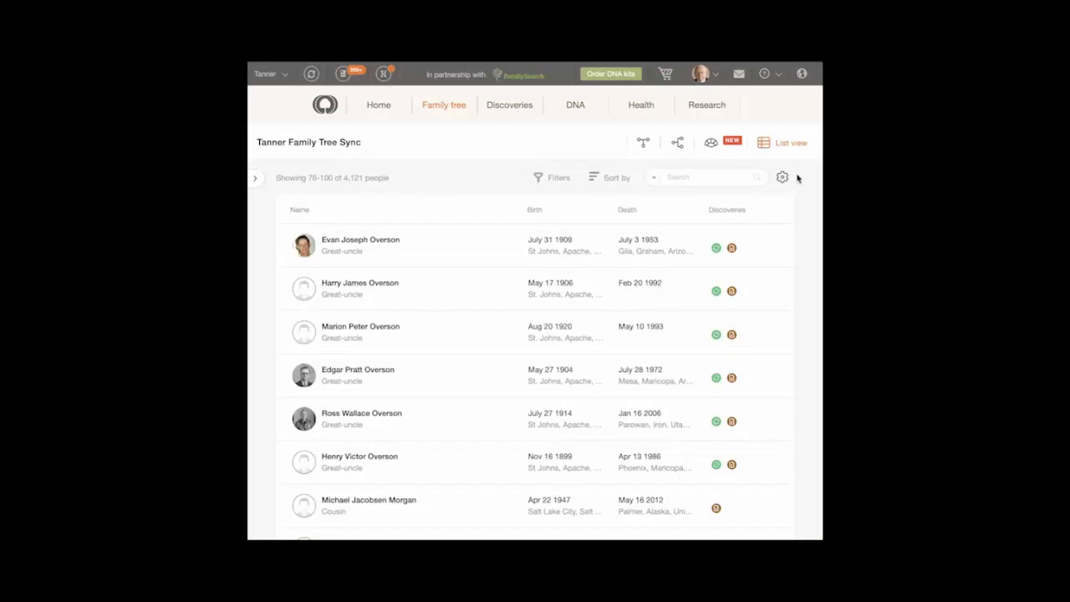
pyautogui.moveTo(294, 211)
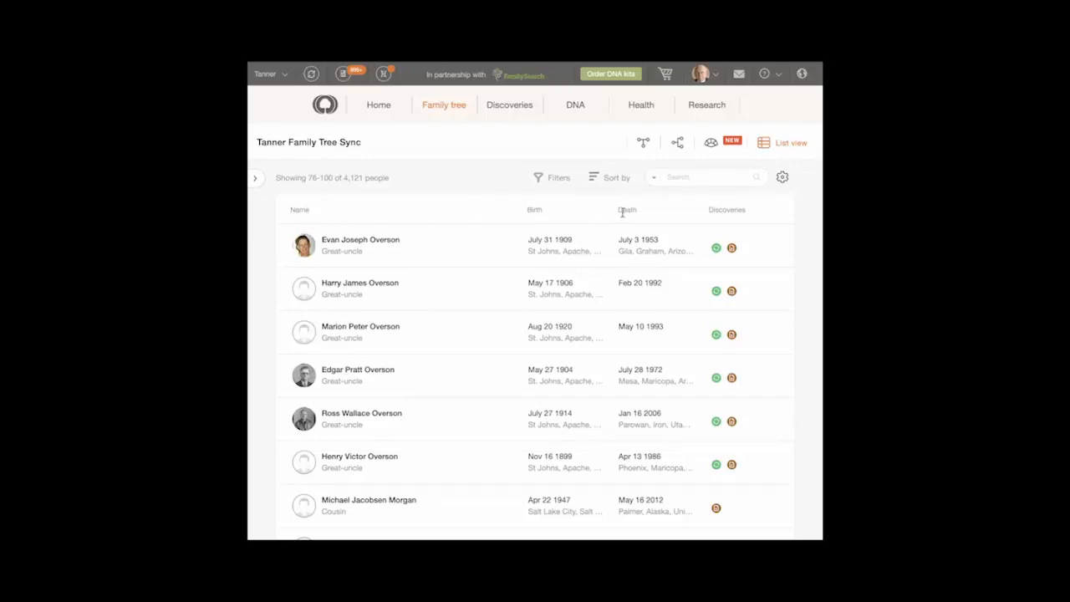
pyautogui.moveTo(733, 211)
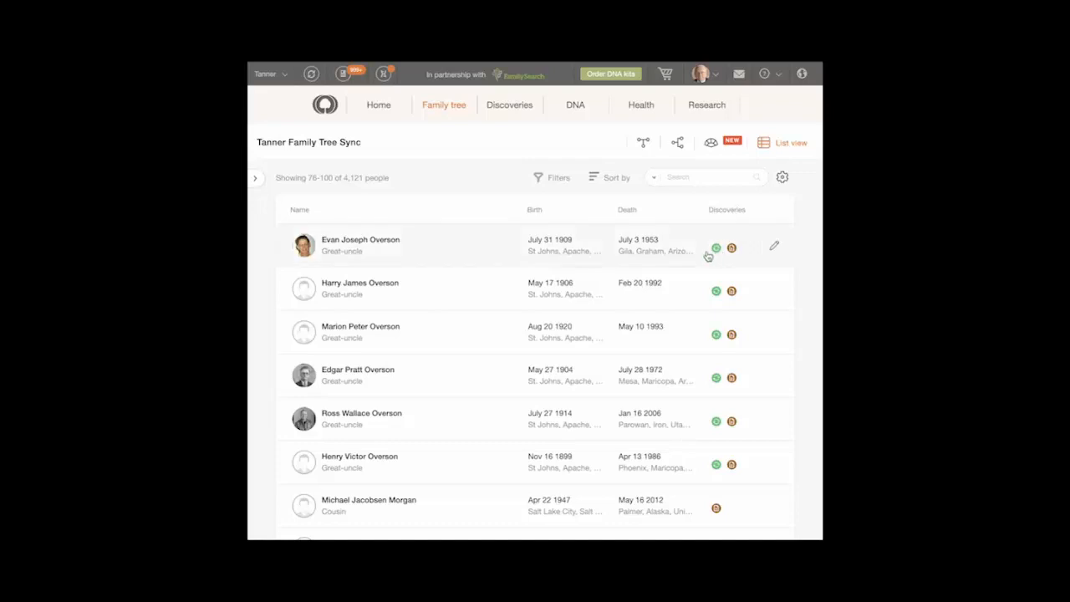
pyautogui.click(615, 178)
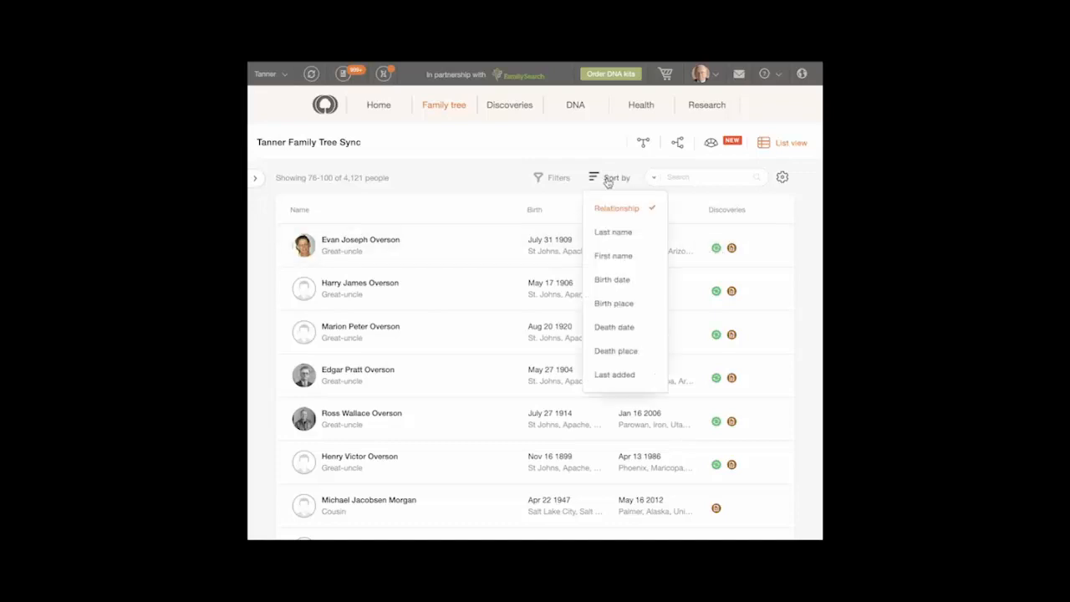
pyautogui.moveTo(609, 277)
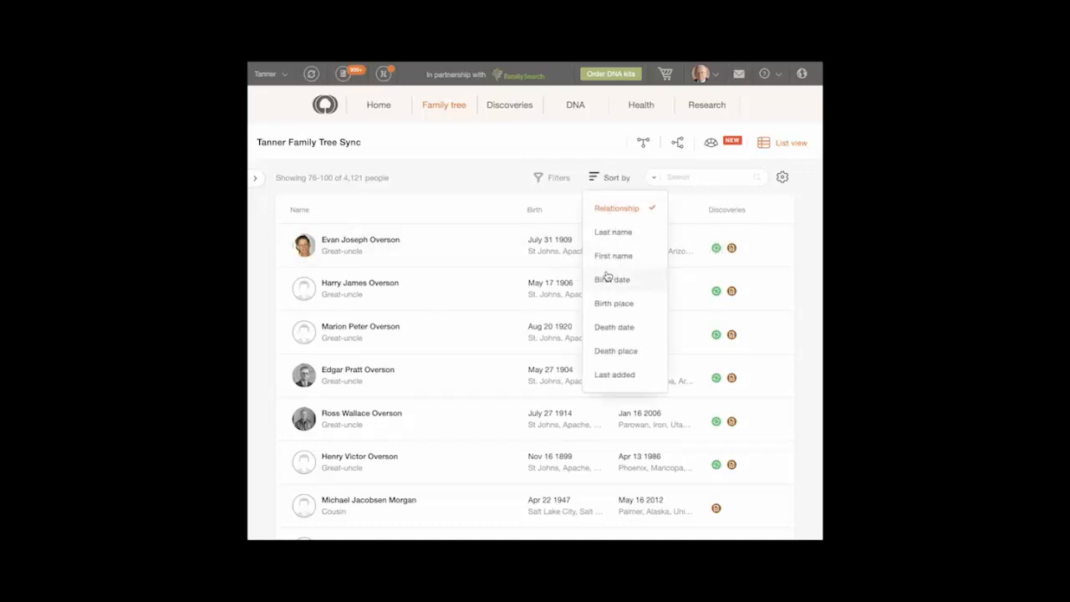
pyautogui.moveTo(608, 326)
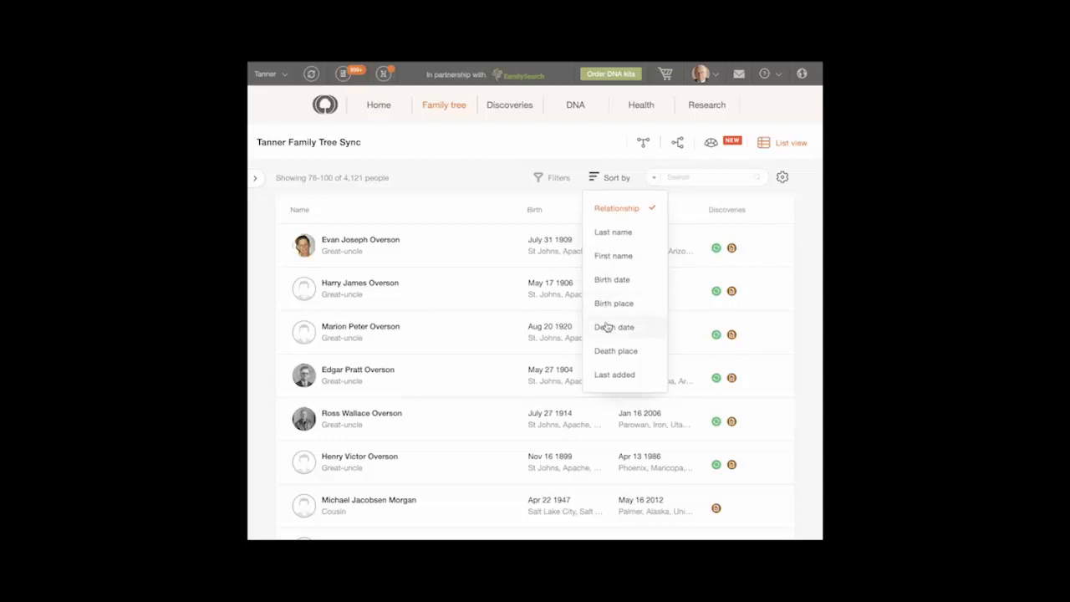
pyautogui.moveTo(607, 366)
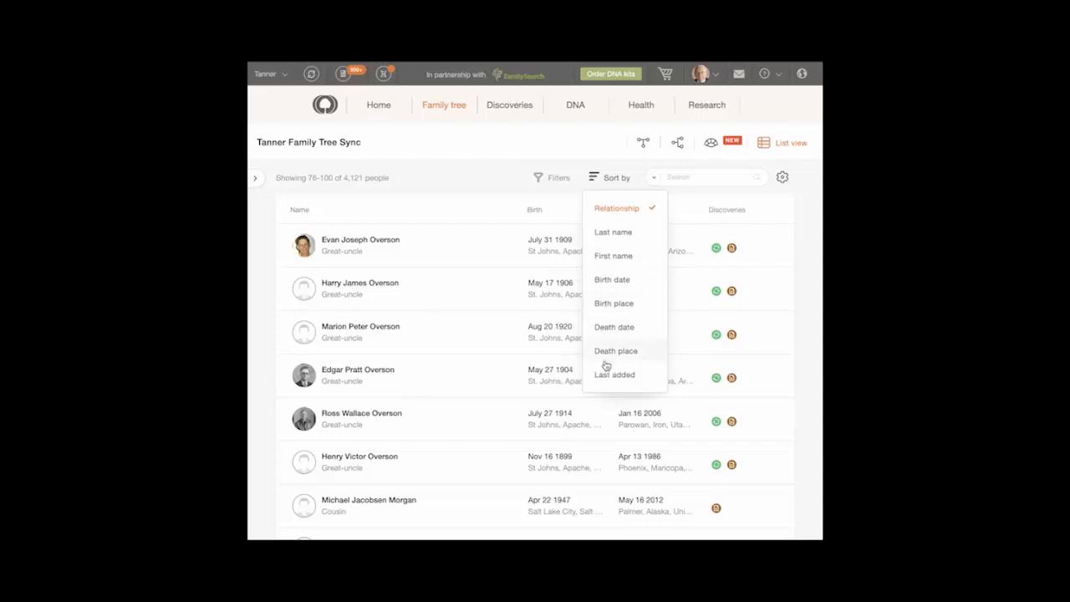
pyautogui.moveTo(503, 192)
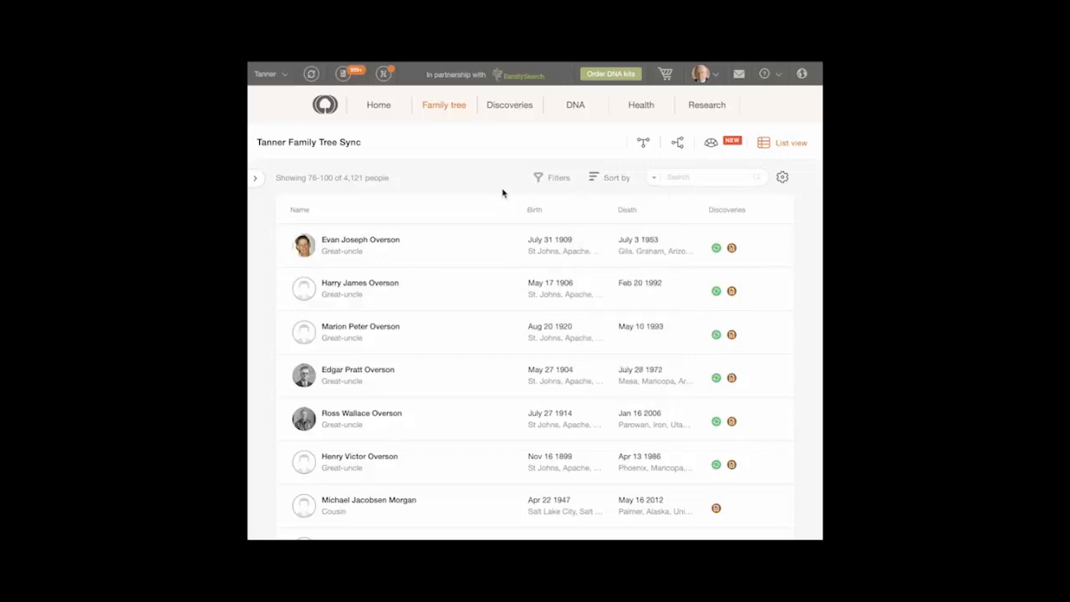
pyautogui.scroll(-3)
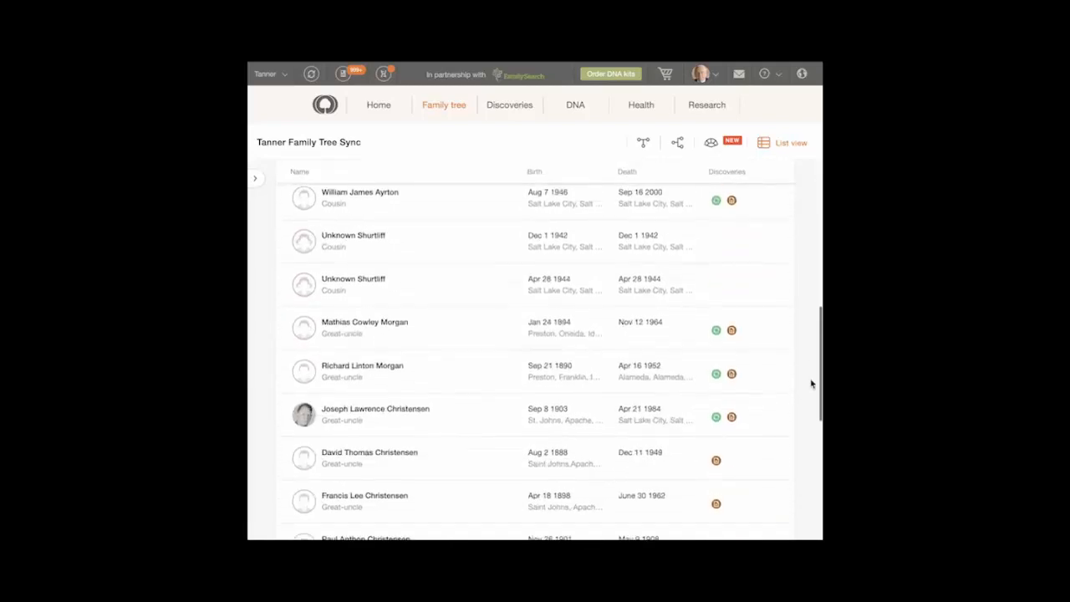
pyautogui.scroll(-3)
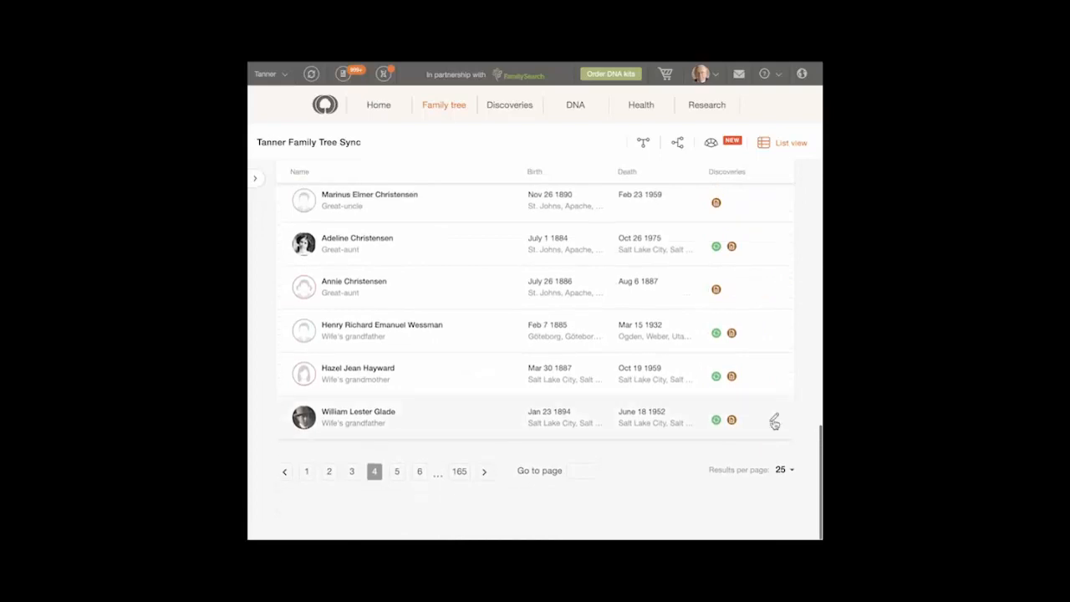
pyautogui.click(783, 469)
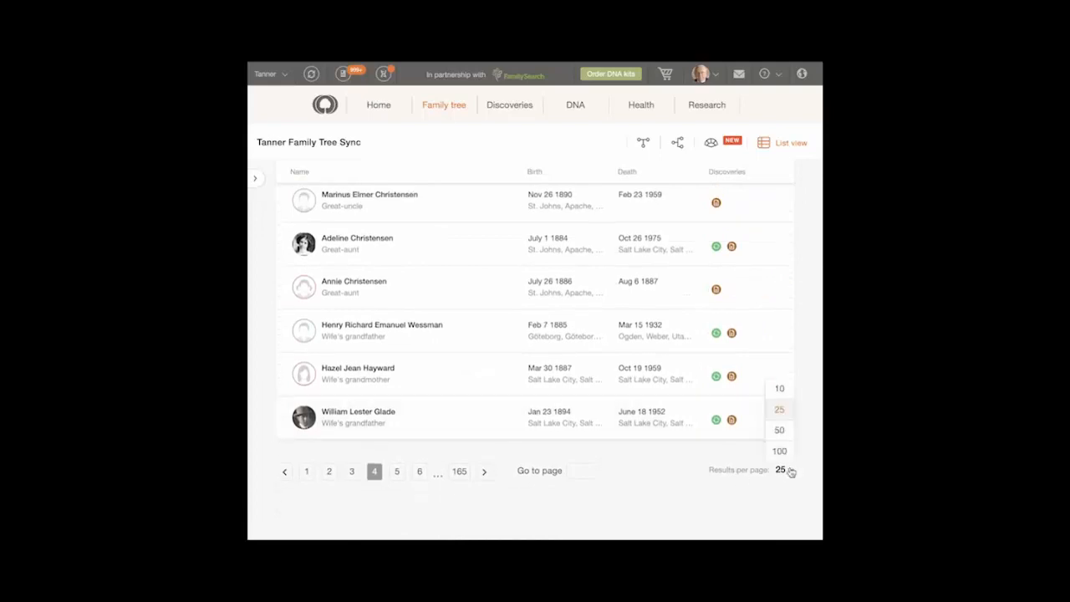
pyautogui.moveTo(580, 472)
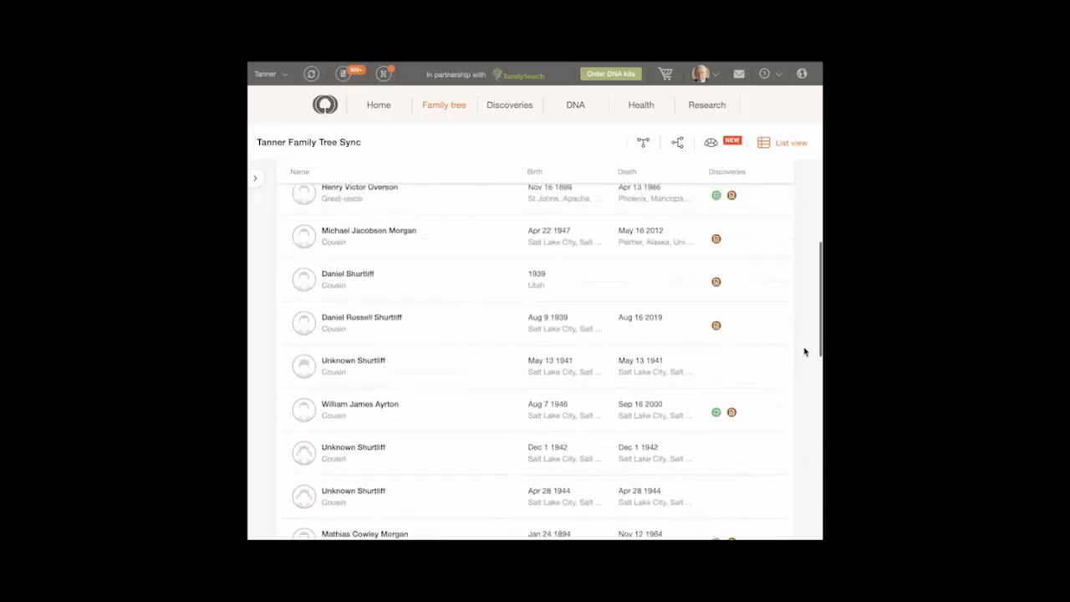
pyautogui.scroll(3)
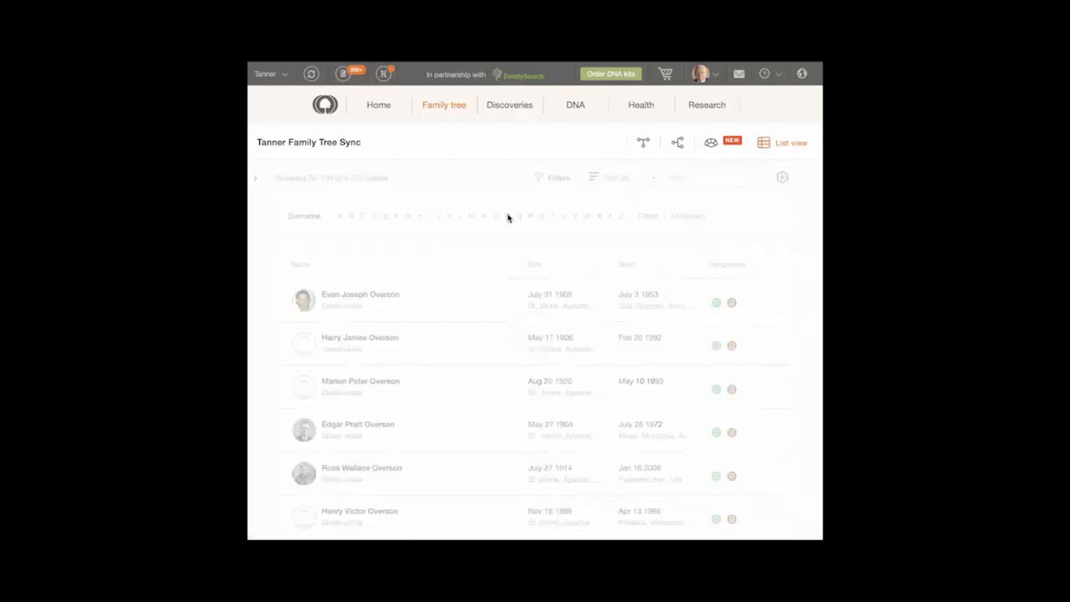
# - Filter the people list by surname letter, first P, then the 140 people with unknown surnames
pyautogui.click(507, 216)
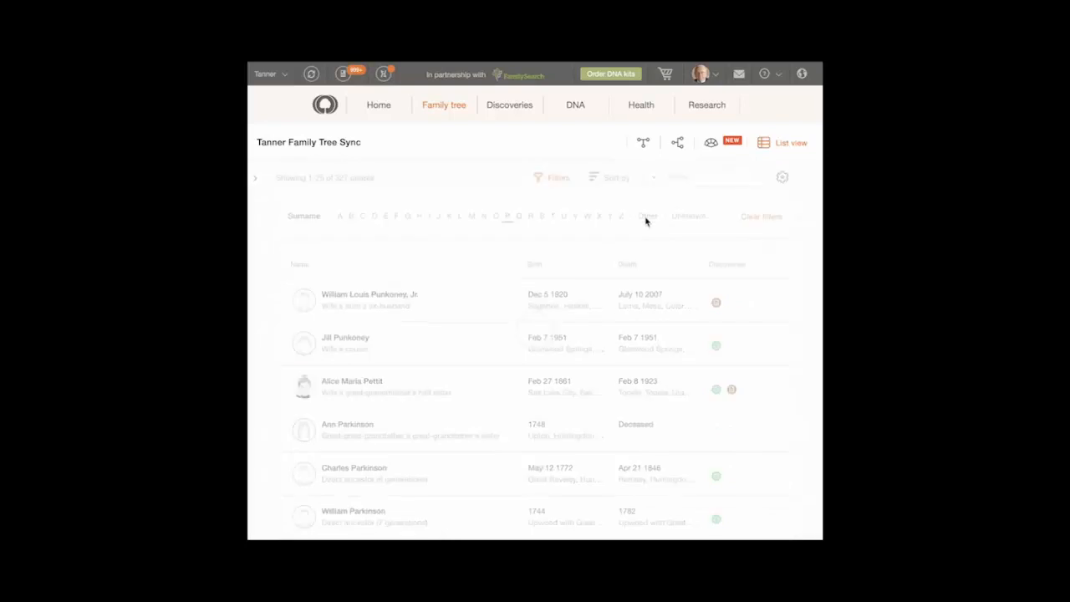
pyautogui.click(649, 216)
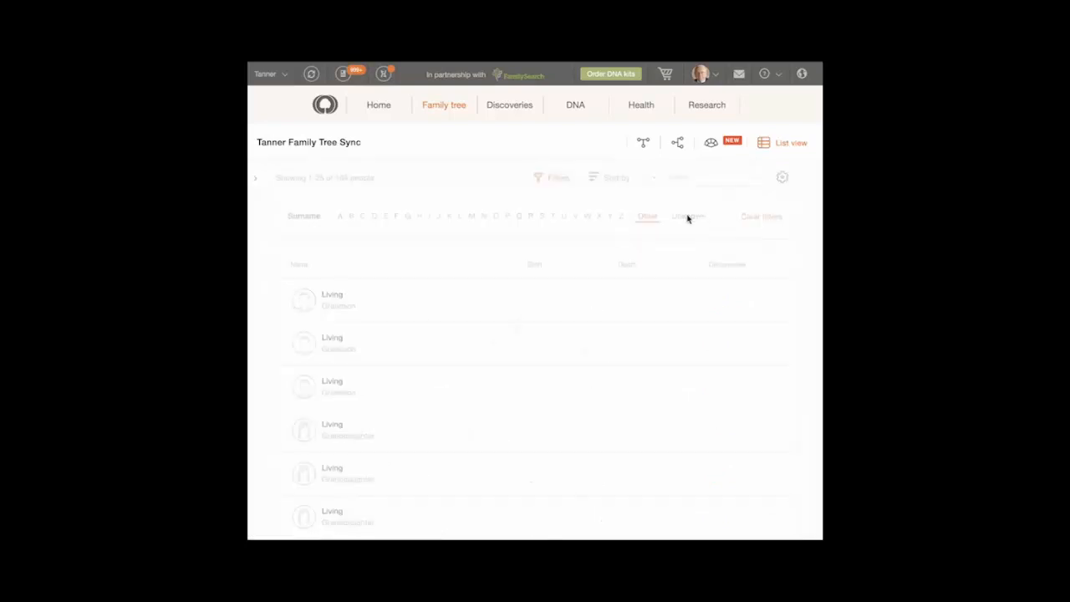
pyautogui.click(689, 216)
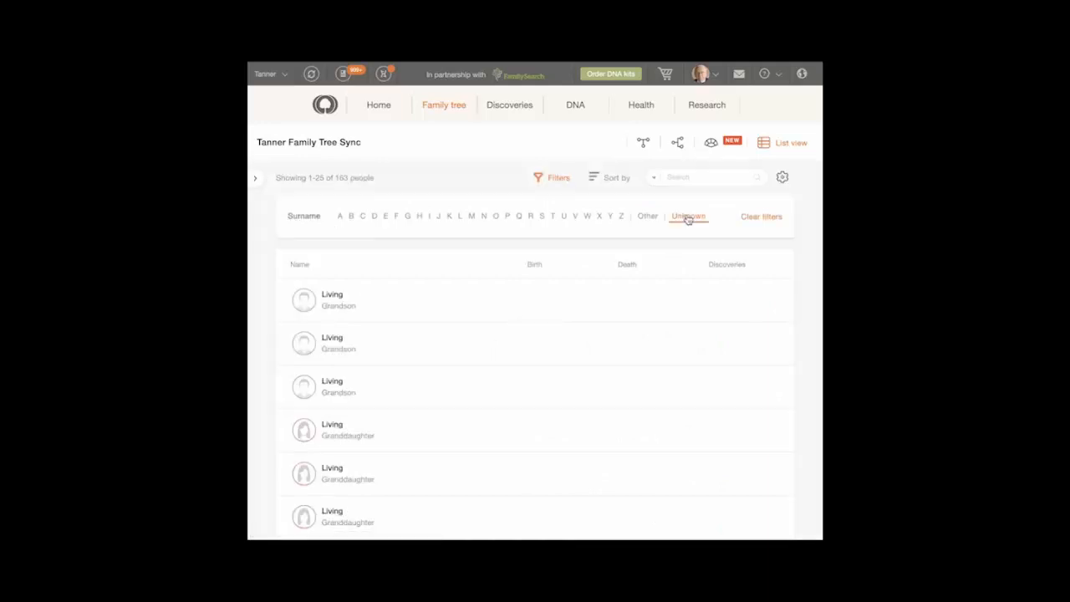
pyautogui.moveTo(783, 194)
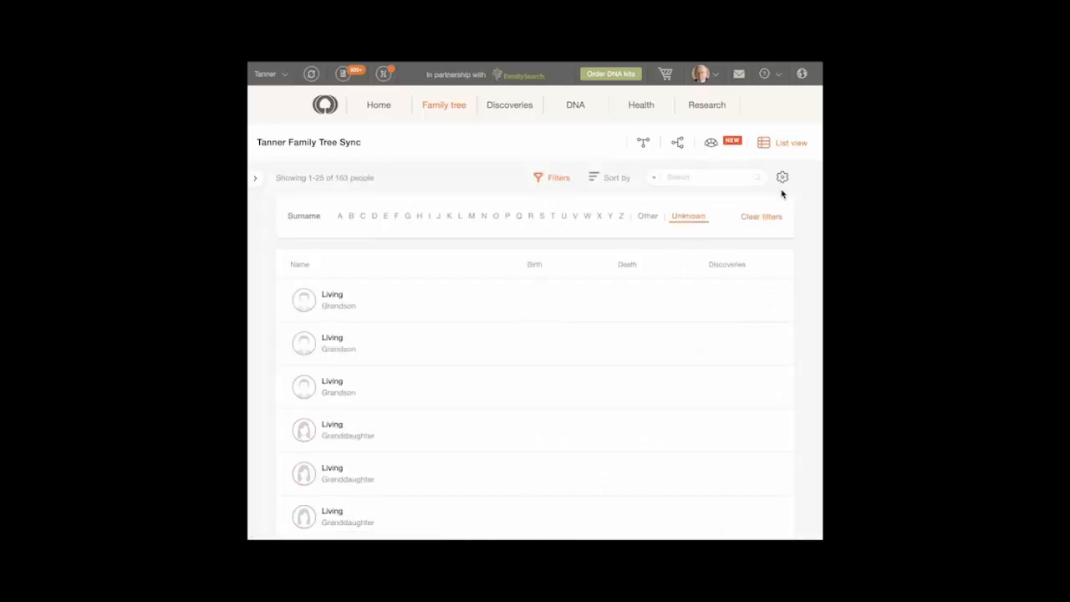
# - Show the list display settings panel with married-name options
pyautogui.click(783, 178)
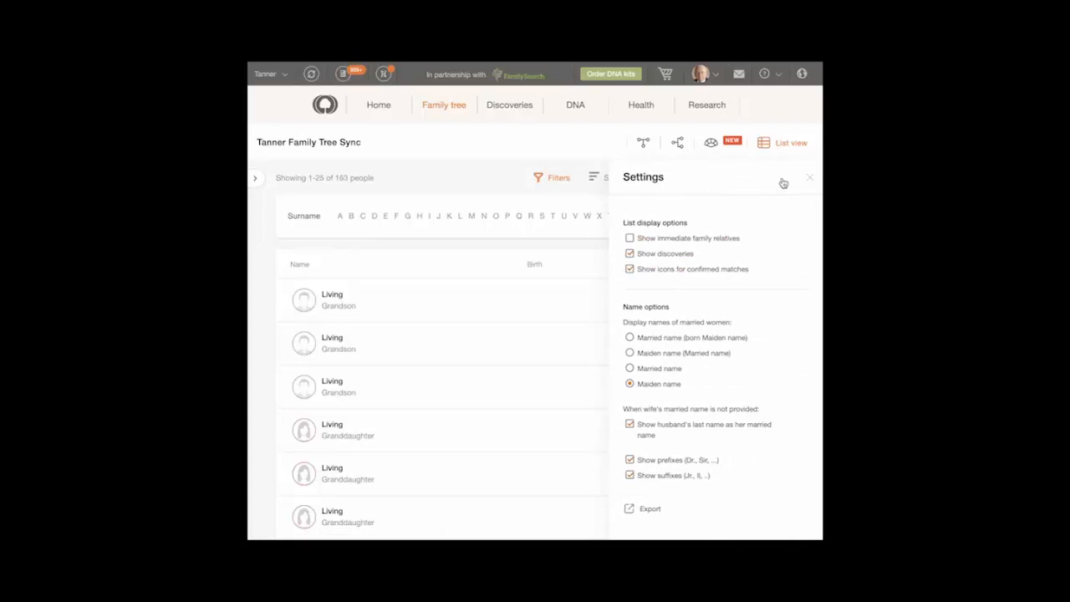
pyautogui.moveTo(655, 501)
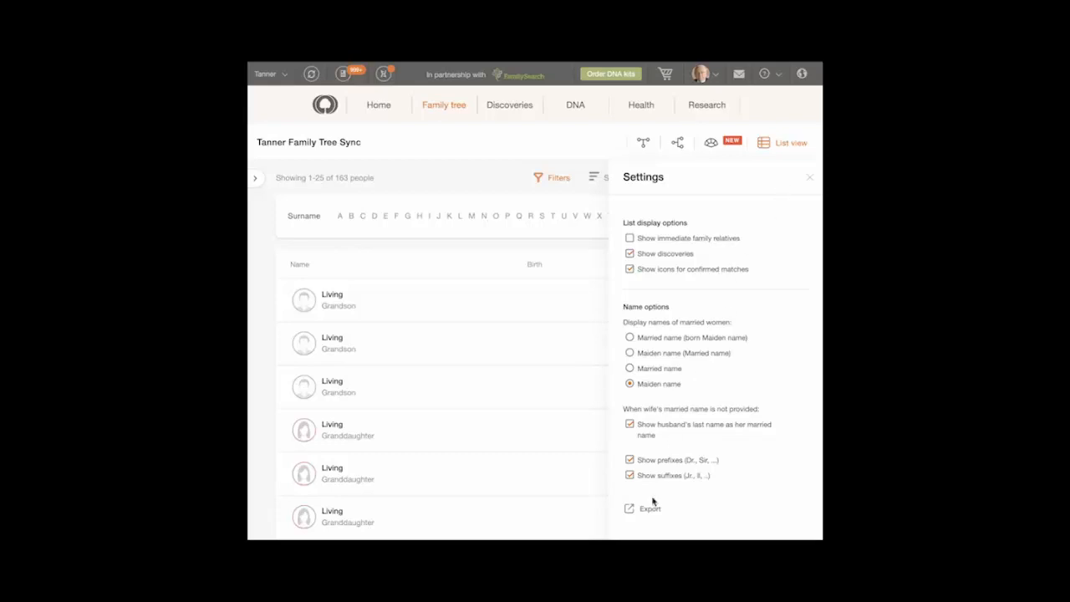
pyautogui.moveTo(650, 508)
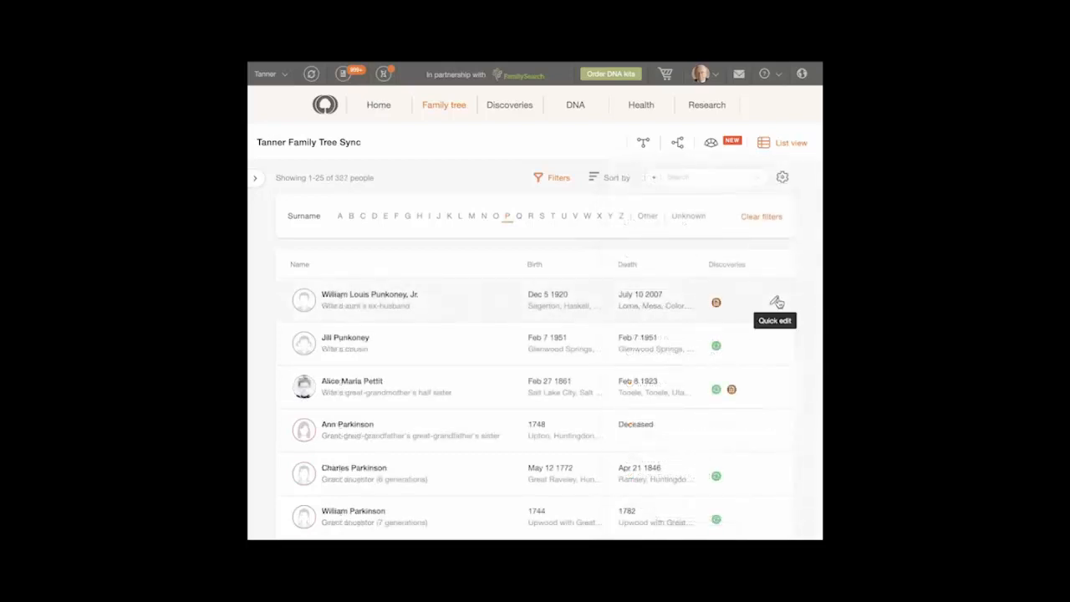
pyautogui.click(776, 301)
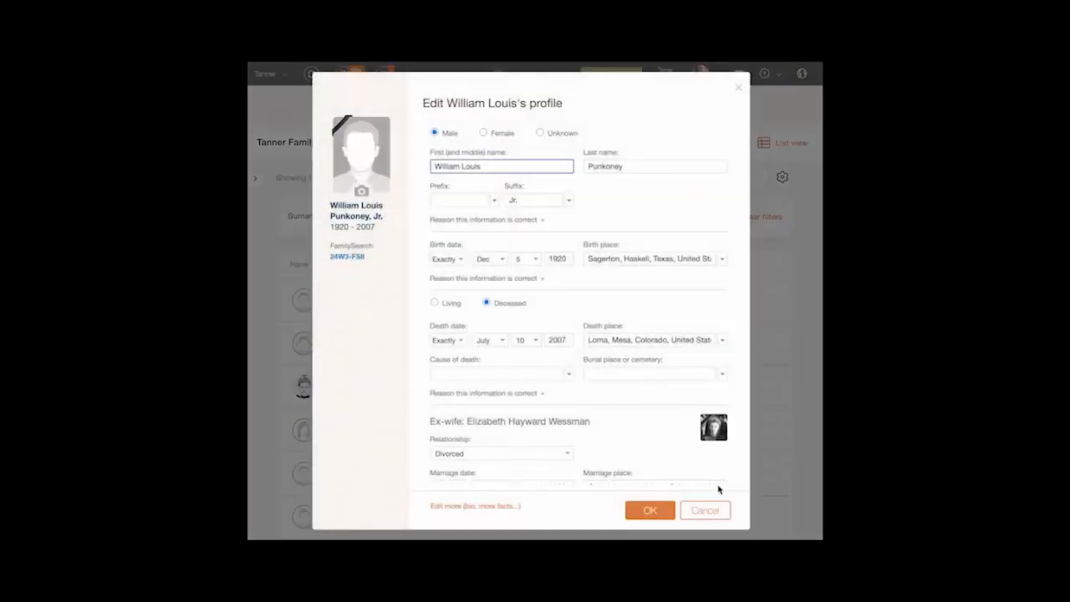
pyautogui.click(706, 510)
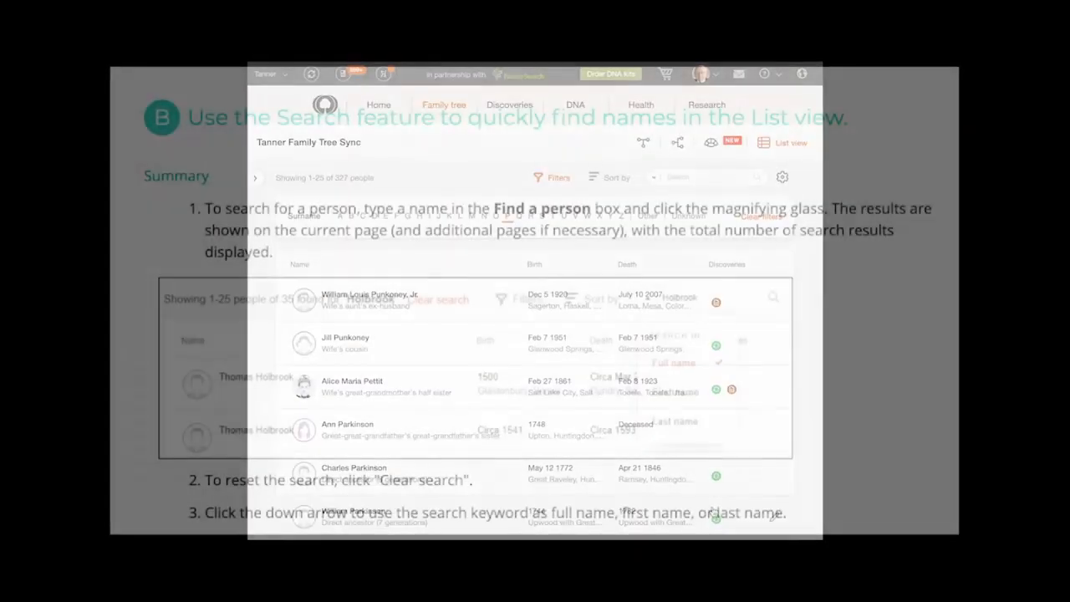
pyautogui.click(653, 298)
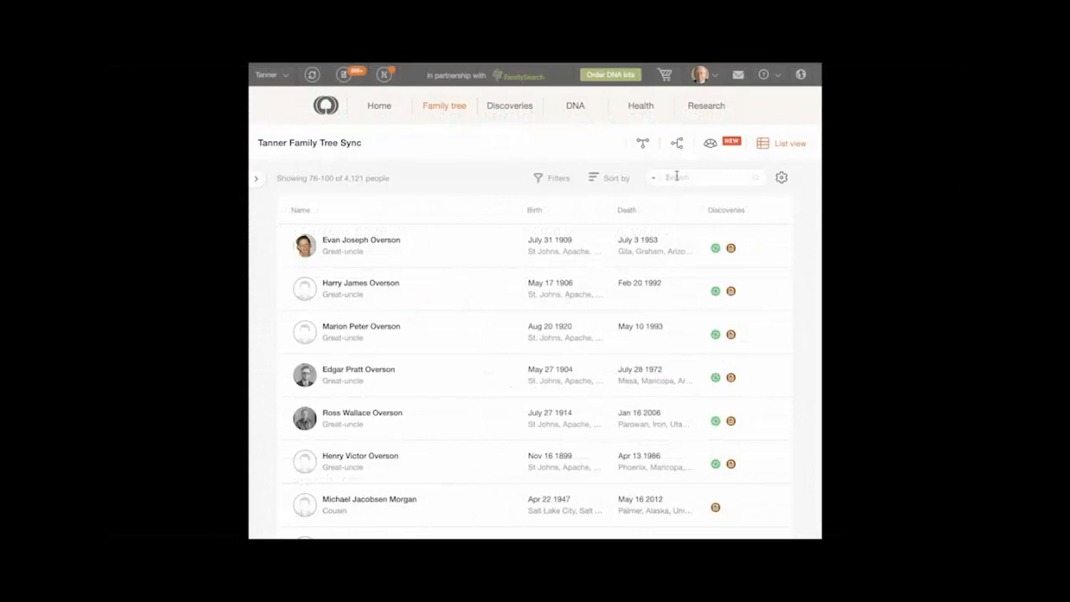
# - Search the list for Parkinson (28 matches), clear it, then start a Parker search
pyautogui.write('Park')
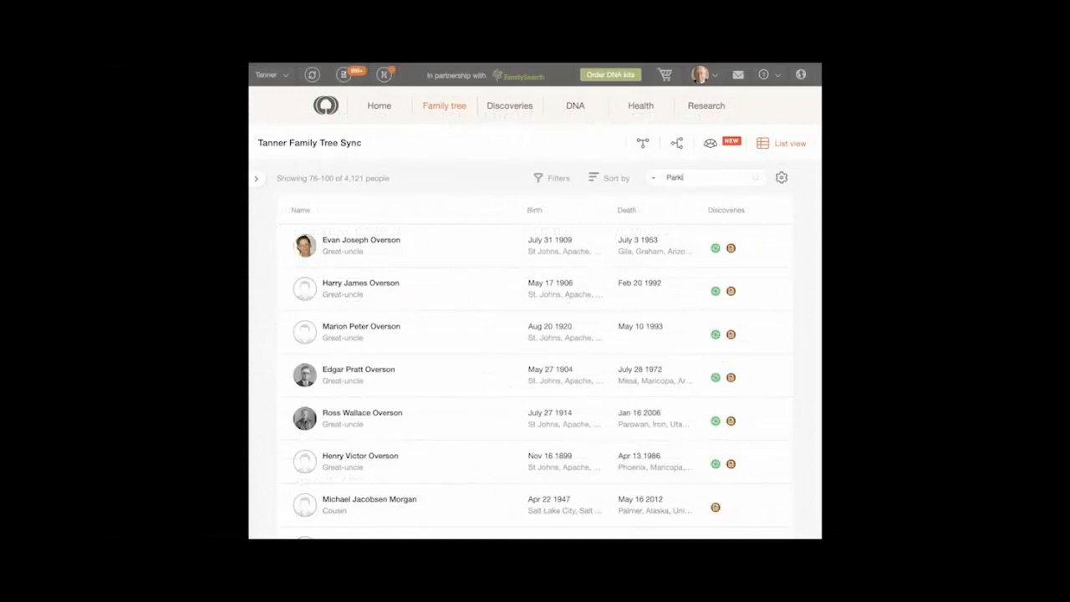
pyautogui.write('nson')
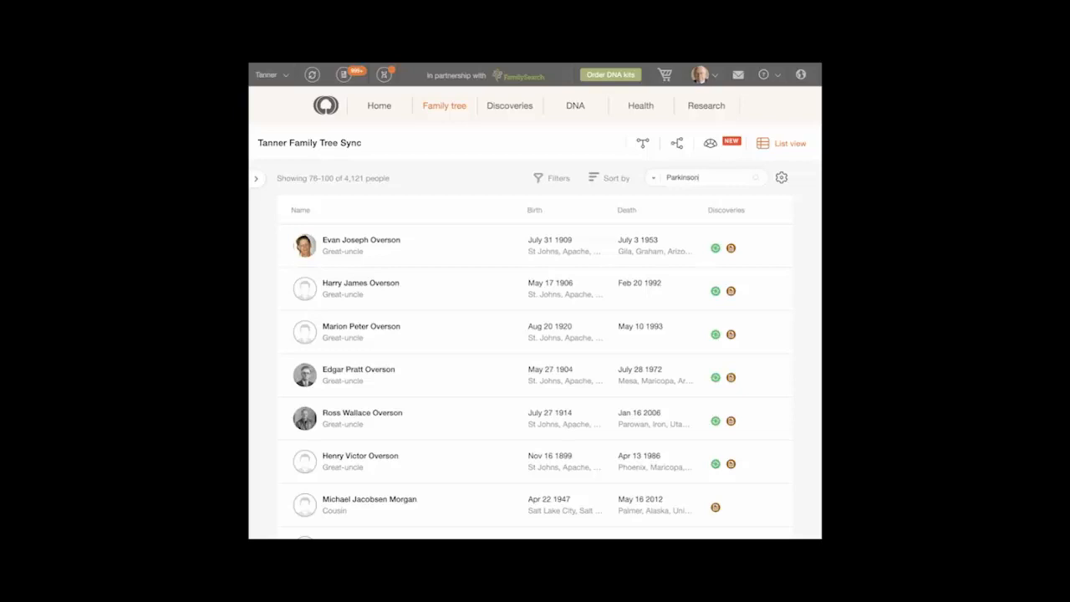
pyautogui.press('Return')
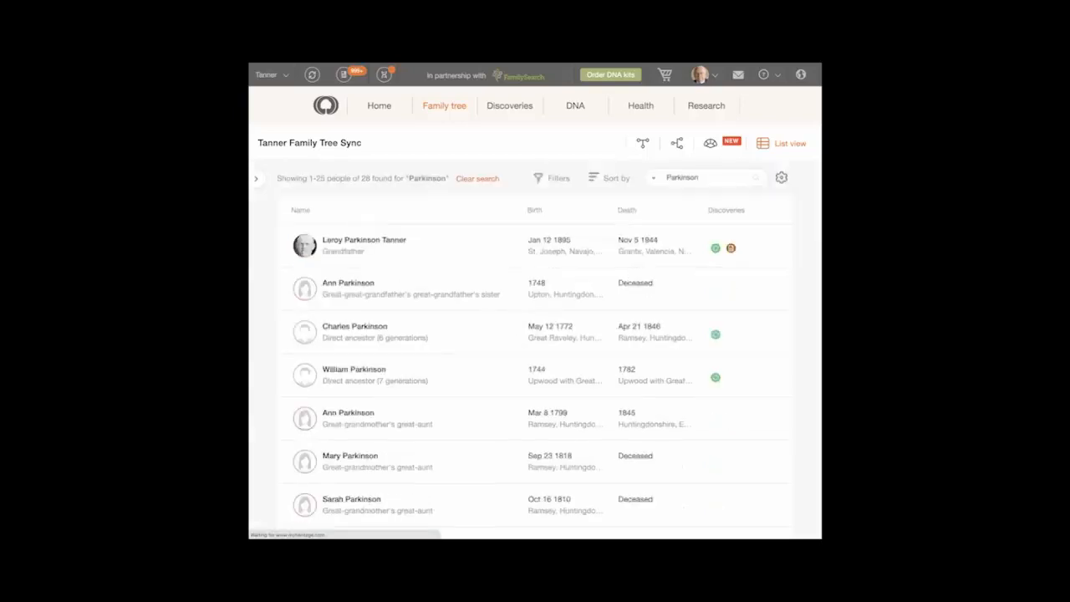
pyautogui.moveTo(559, 294)
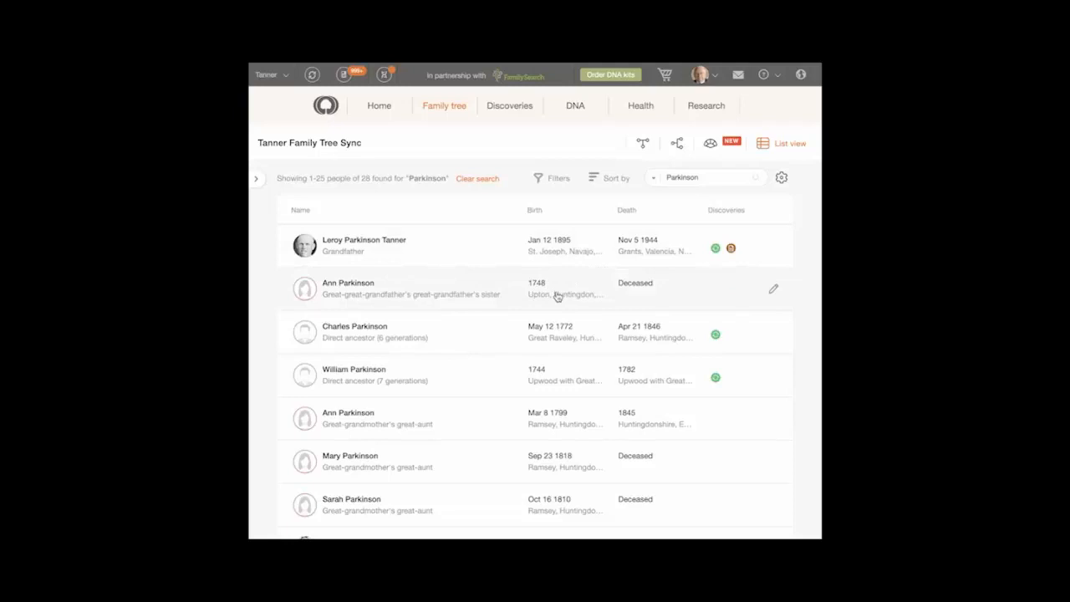
pyautogui.moveTo(485, 191)
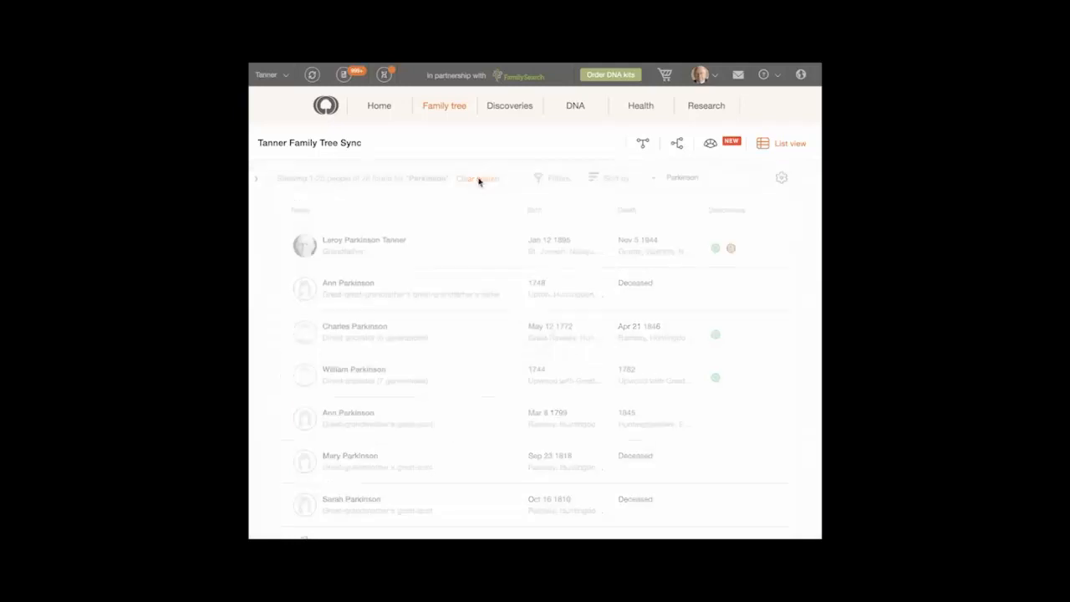
pyautogui.click(477, 177)
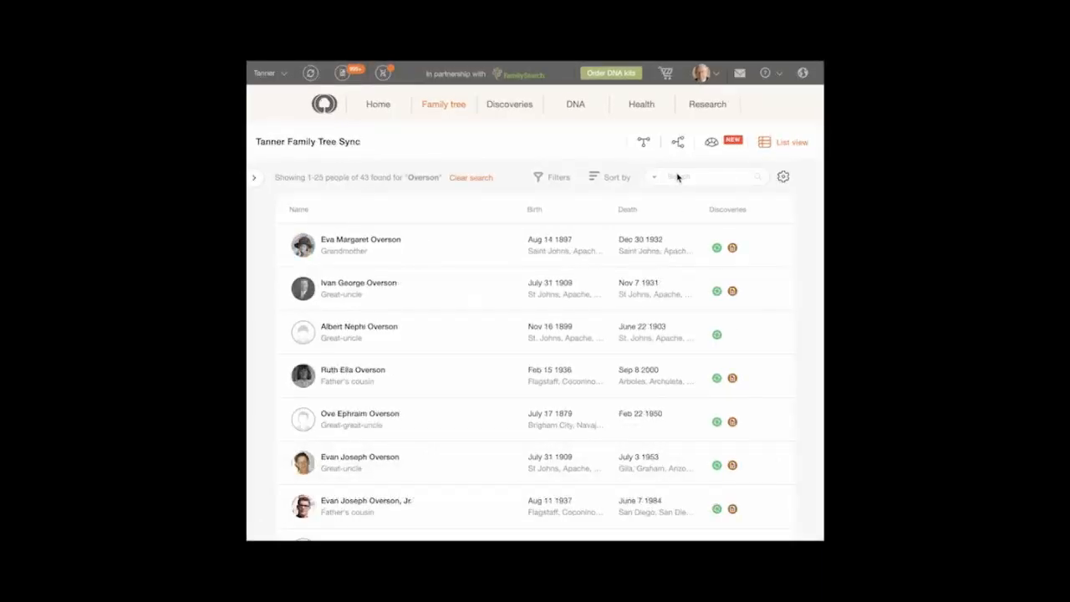
pyautogui.write('Parker')
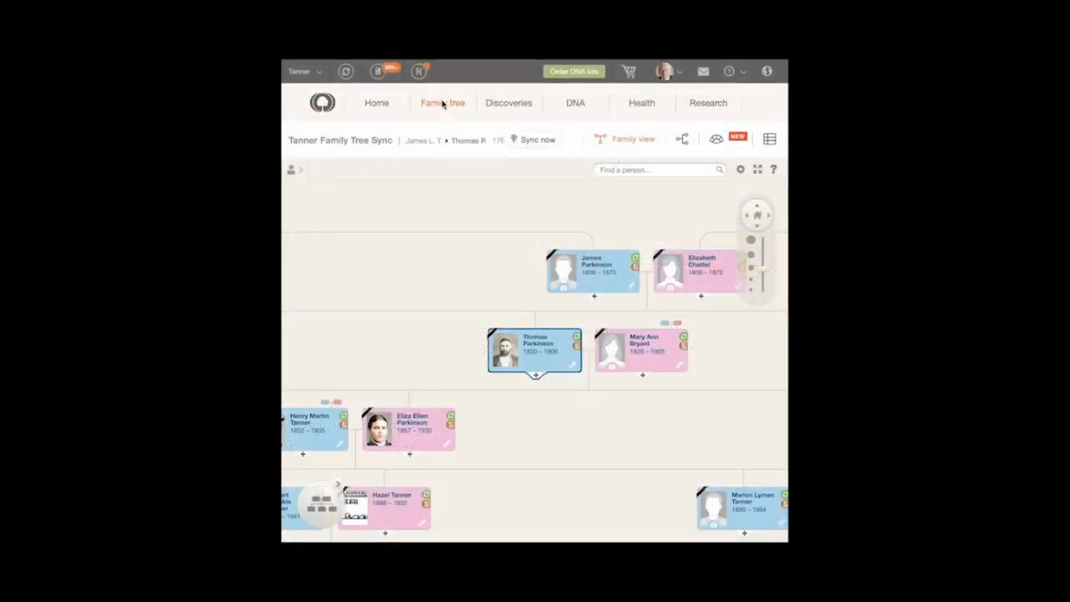
# - Reach the Relationship report from the Family tree menu's More tools
pyautogui.click(442, 102)
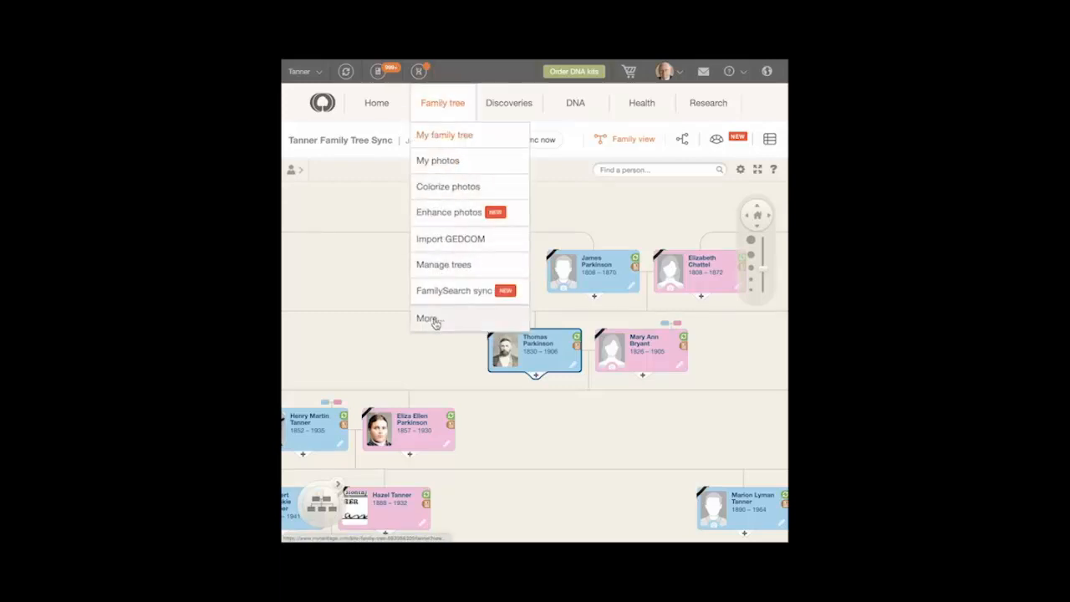
pyautogui.click(429, 318)
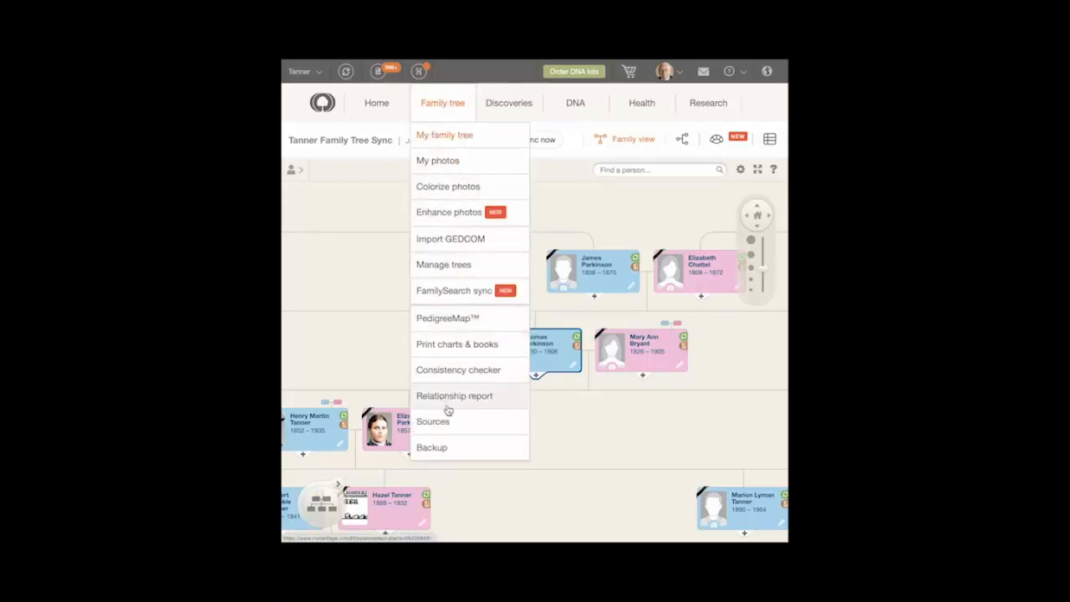
pyautogui.click(455, 395)
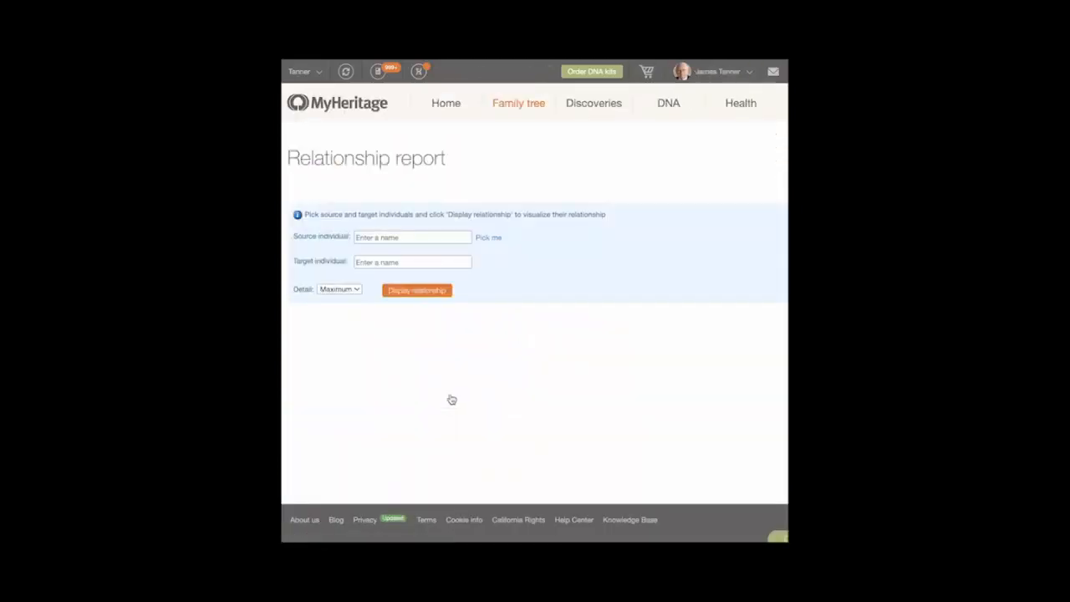
pyautogui.click(411, 237)
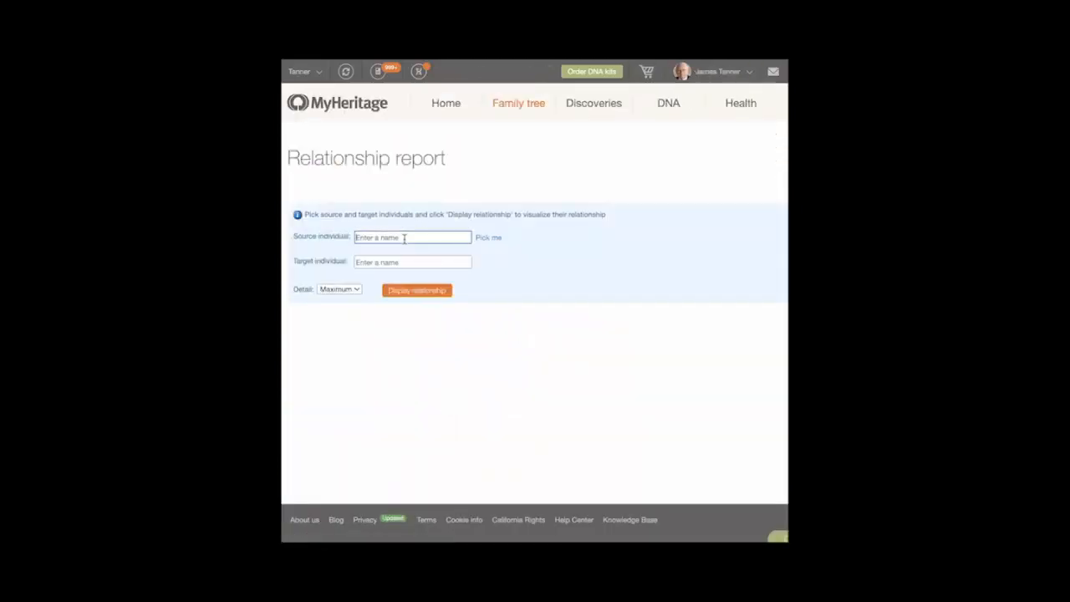
pyautogui.write('Thomas')
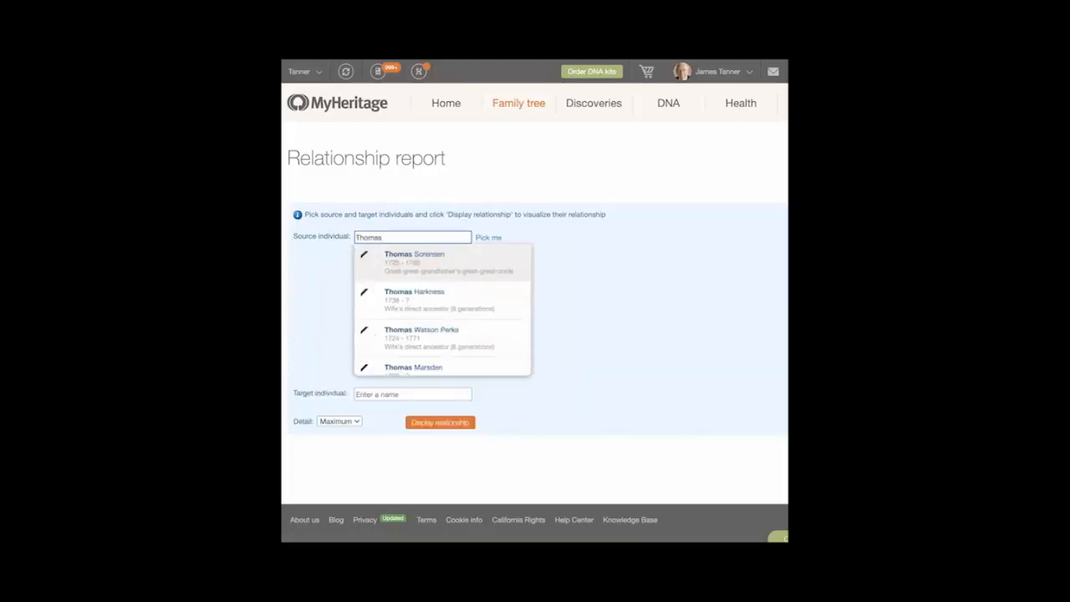
pyautogui.write('Parkinson')
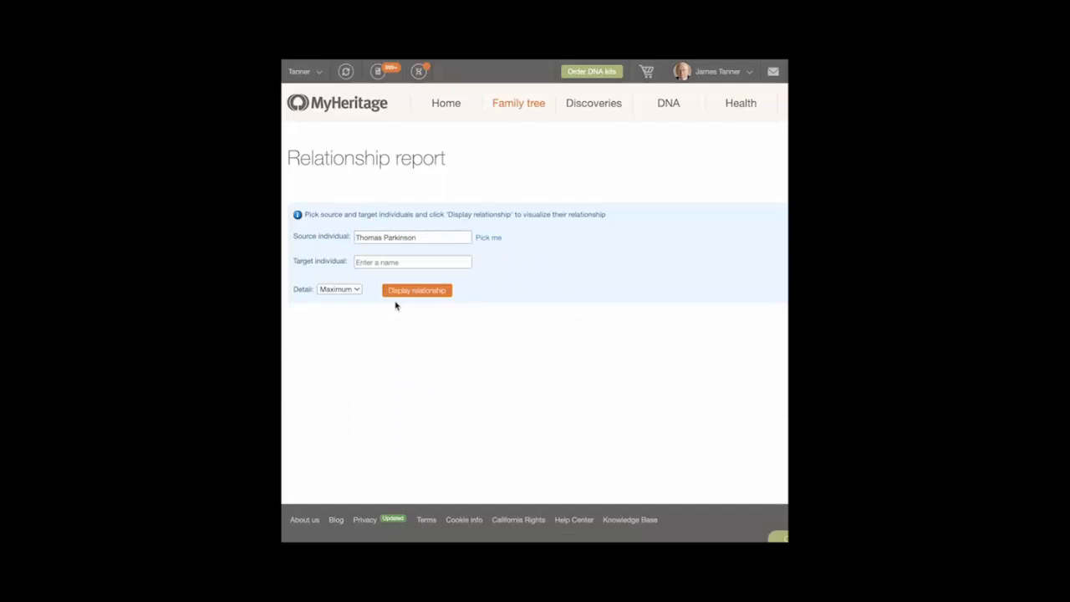
pyautogui.click(412, 261)
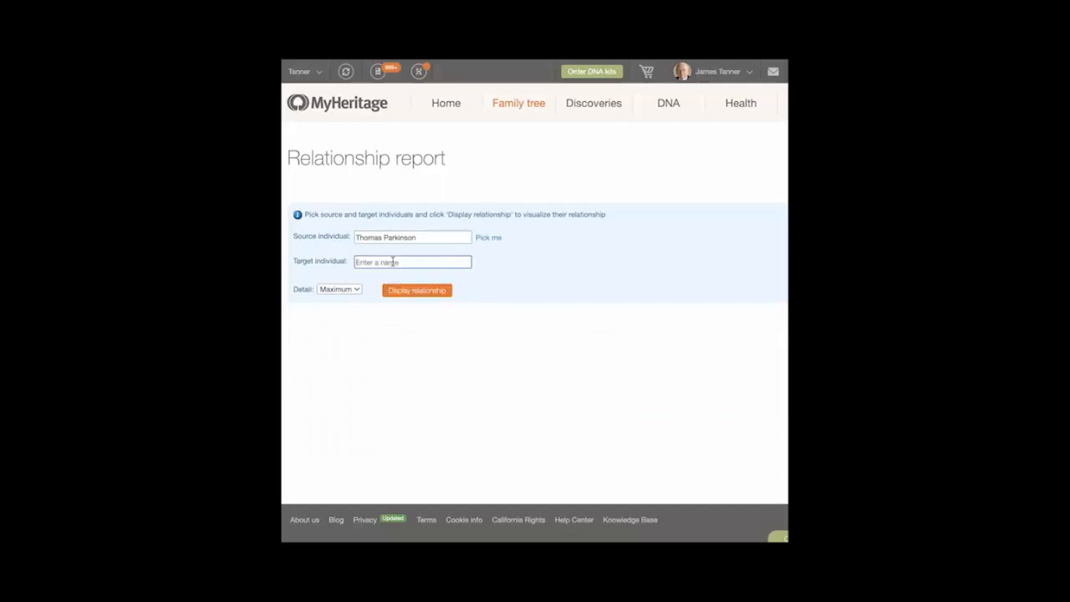
pyautogui.write('Charles')
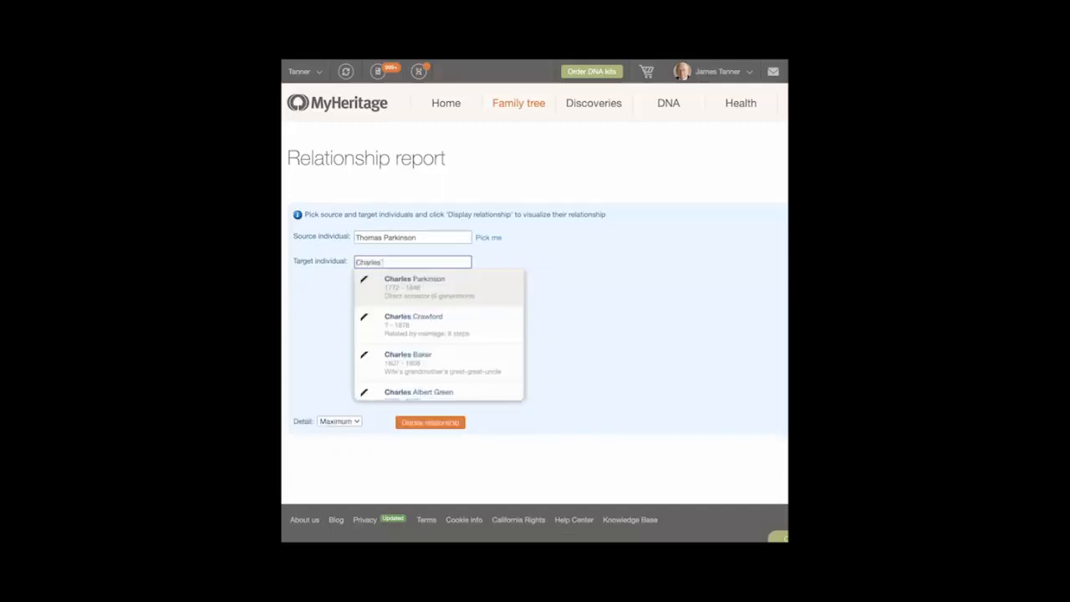
pyautogui.write('Parkin')
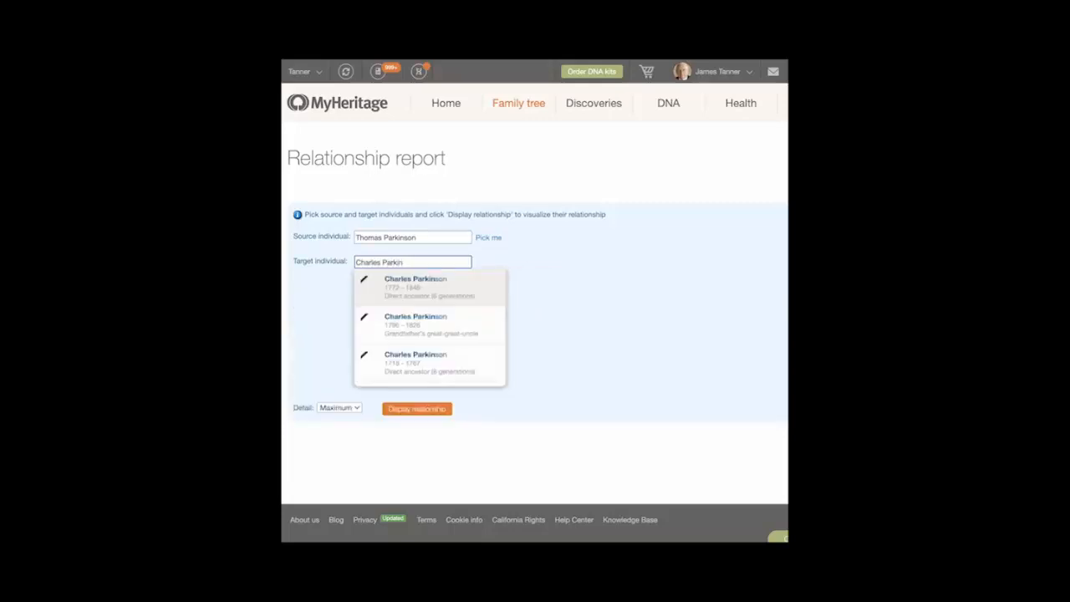
pyautogui.click(414, 277)
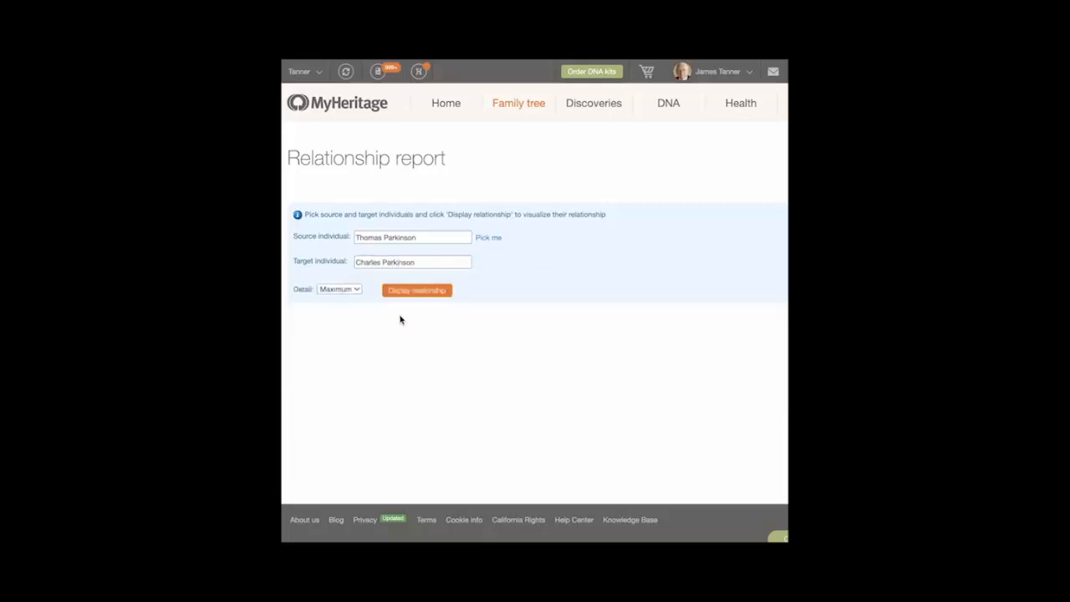
# - Display the relationship chart showing Charles as Thomas's great-great-grandfather via James, Charles and William
pyautogui.click(339, 287)
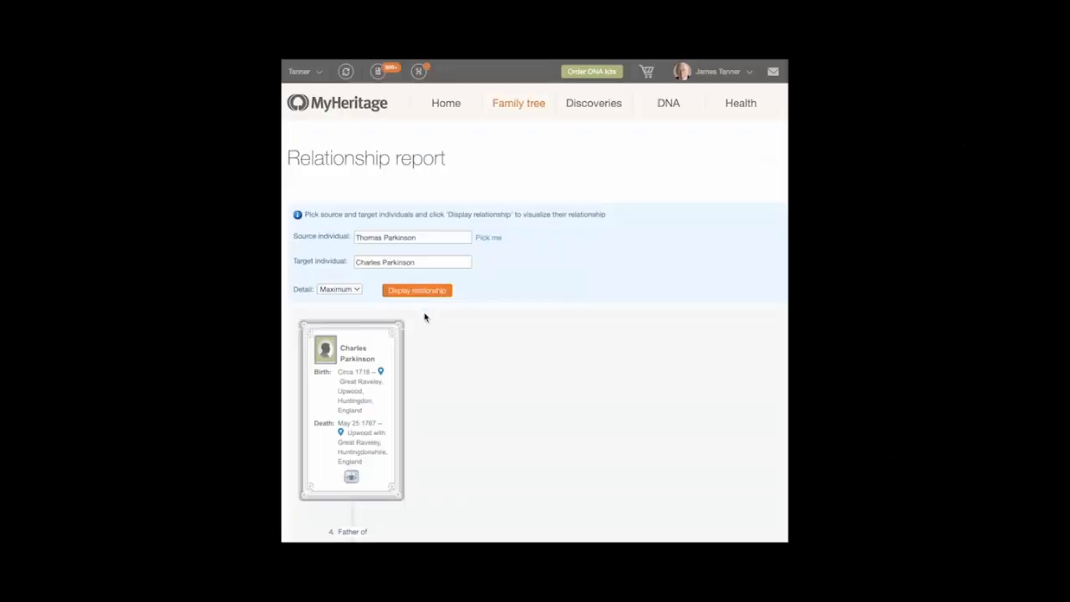
pyautogui.scroll(-3)
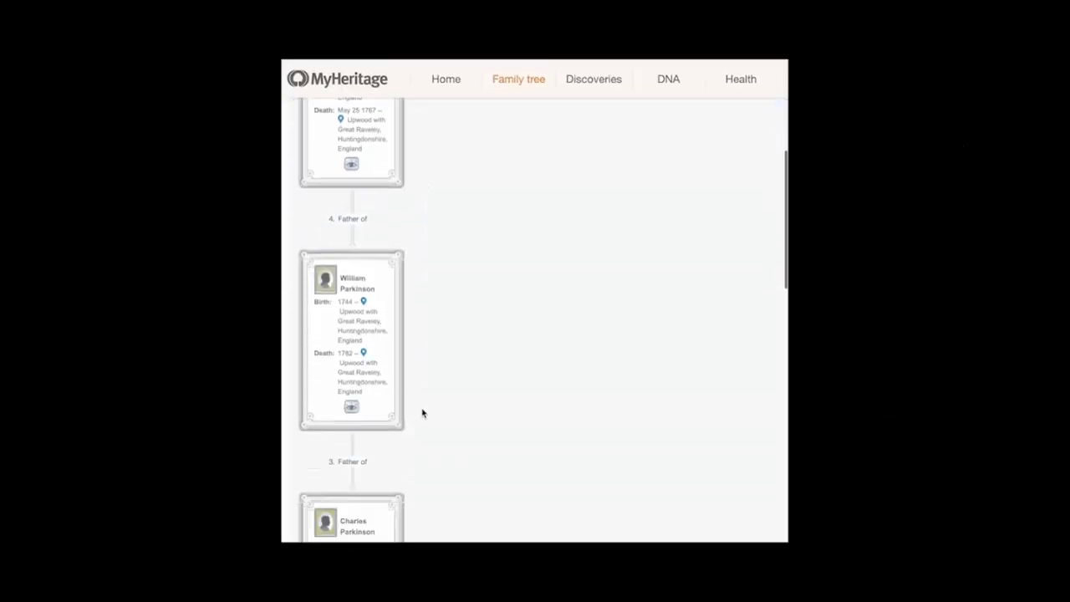
pyautogui.scroll(-3)
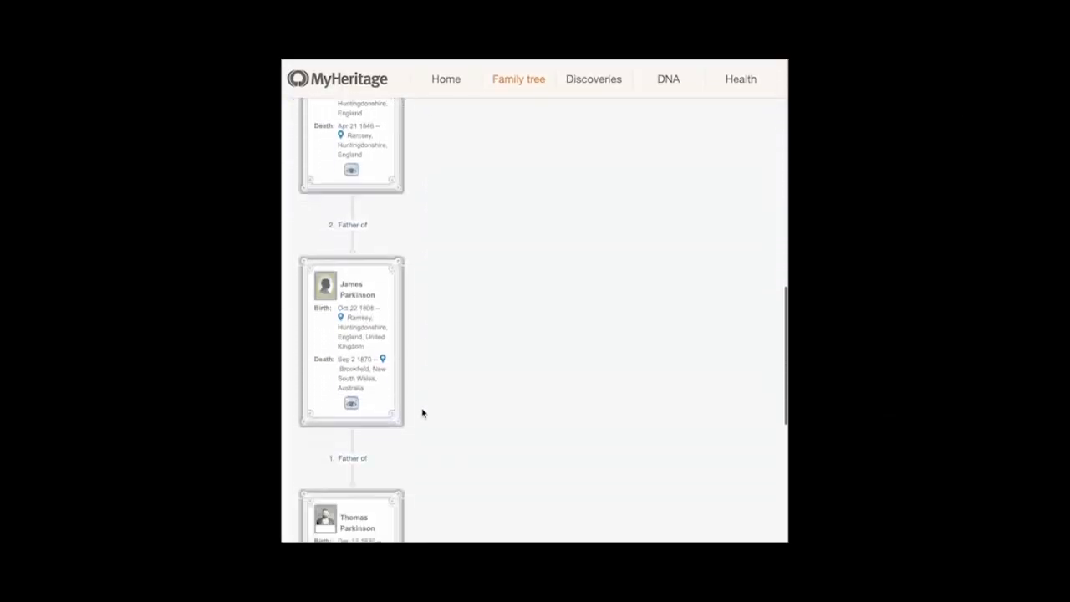
pyautogui.scroll(-3)
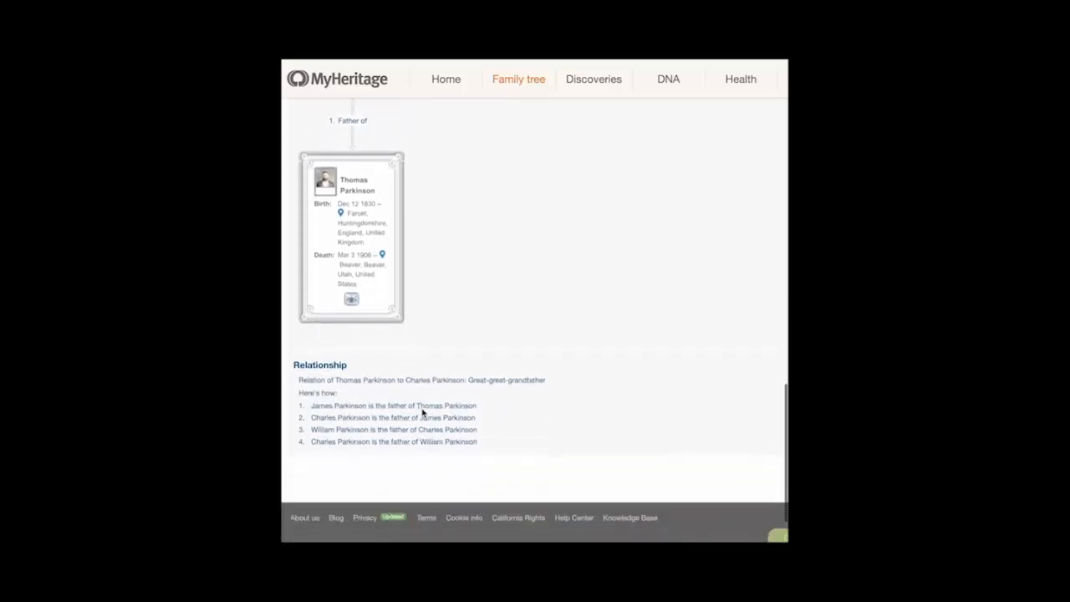